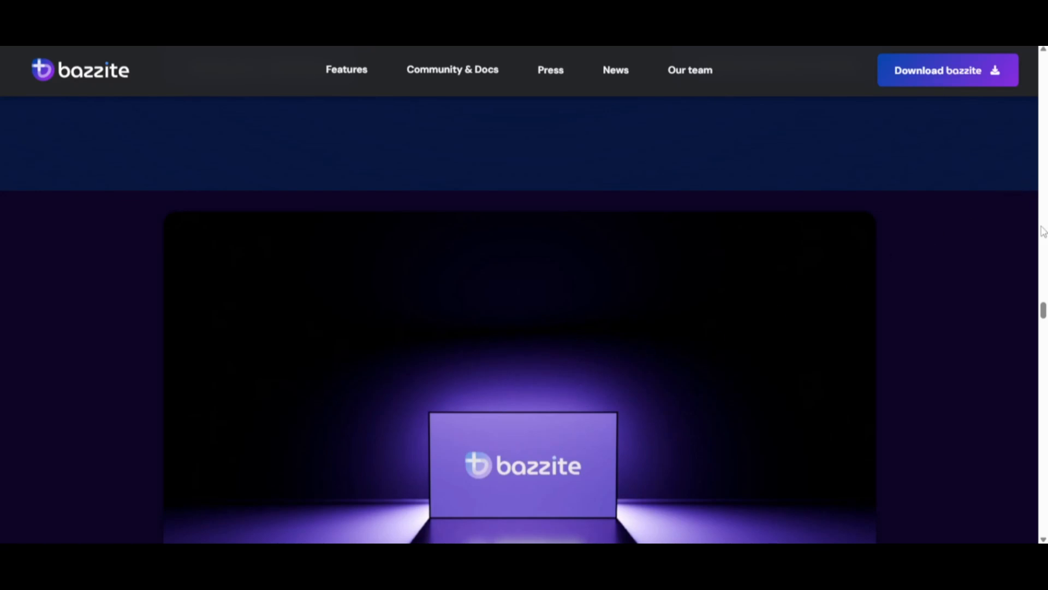
Scroll the Bazzite homepage past the game library anywhere section back toward the hero headline
scroll("down", 3)
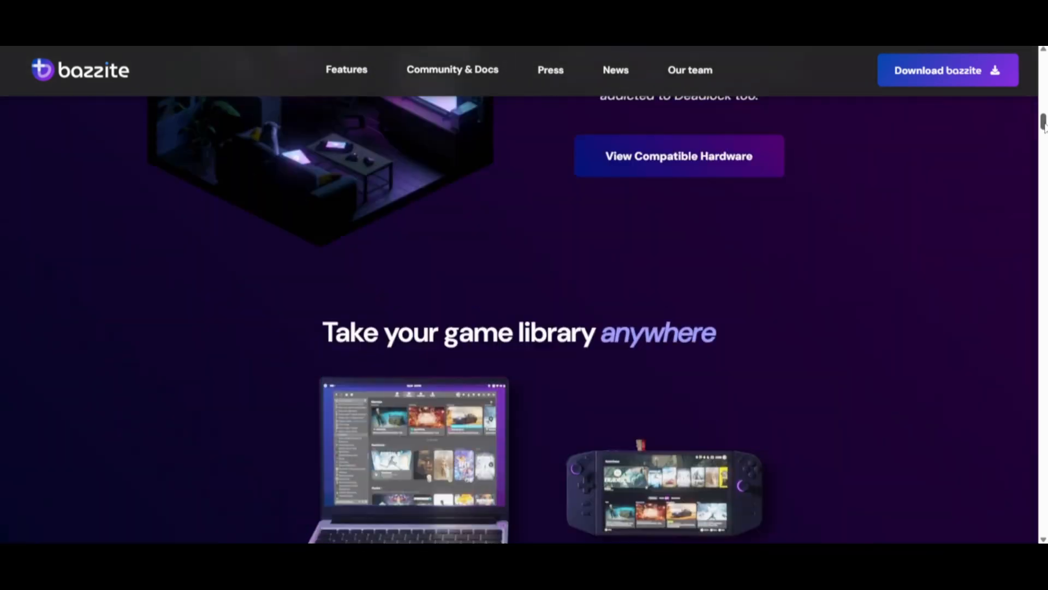
scroll("up", 3)
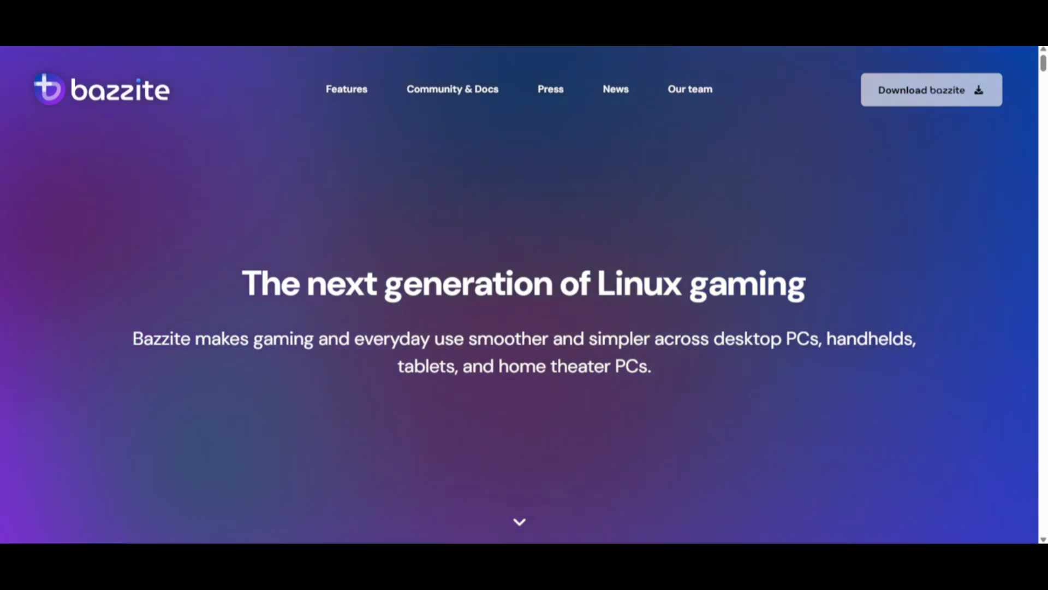
scroll("down", 3)
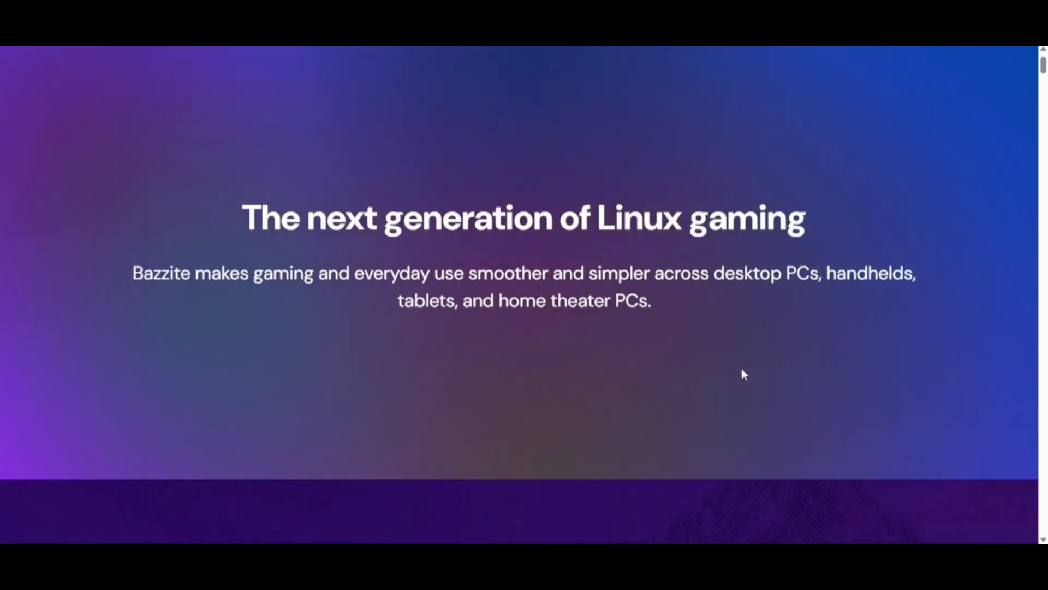
scroll("down", 3)
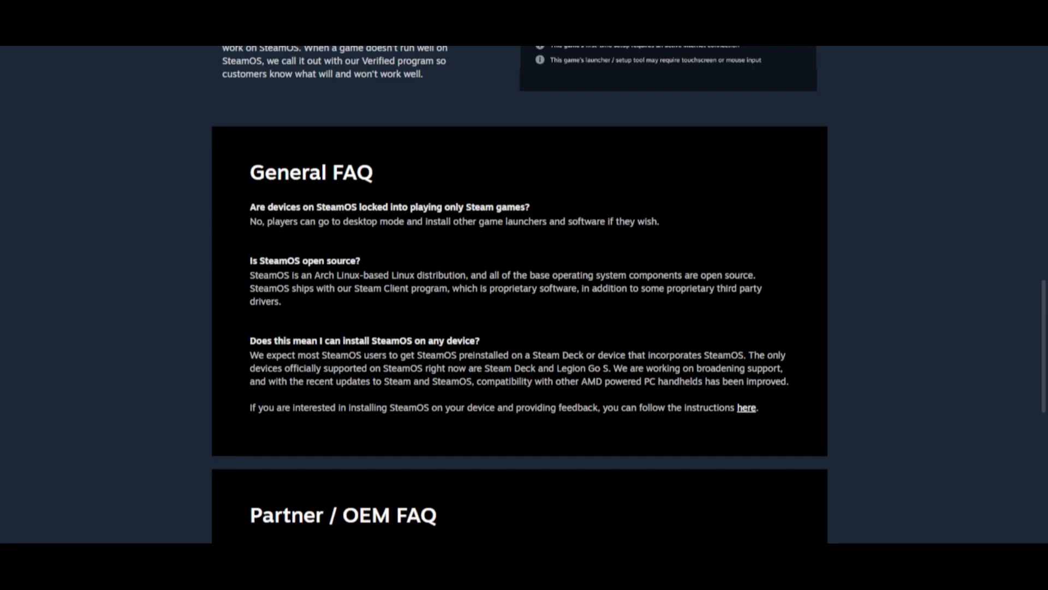
View the SteamOS General FAQ and dismiss the enlarged Portal 2 compatibility image
scroll("up", 3)
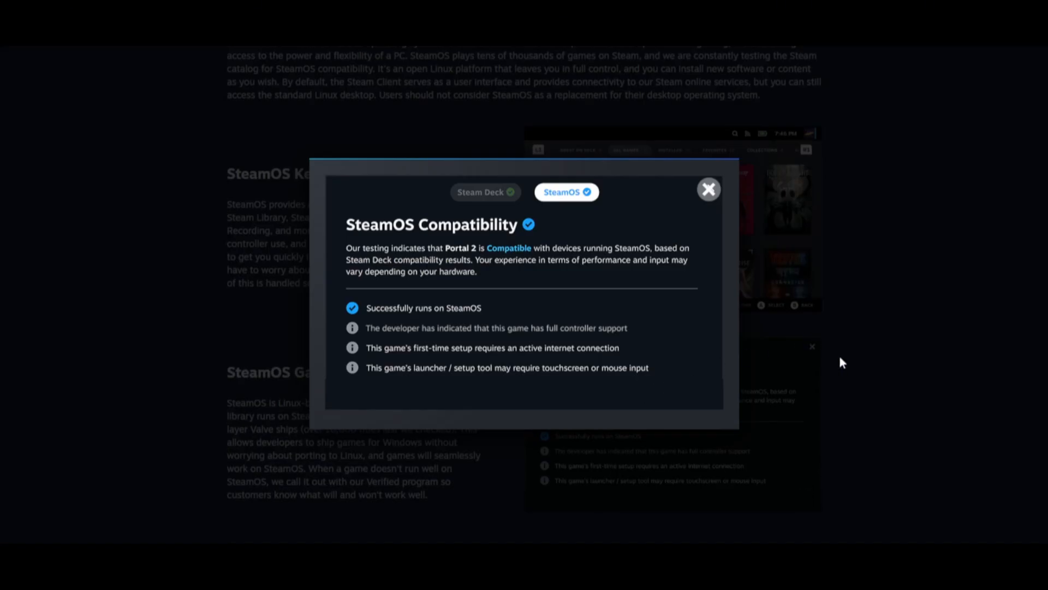
left_click(707, 189)
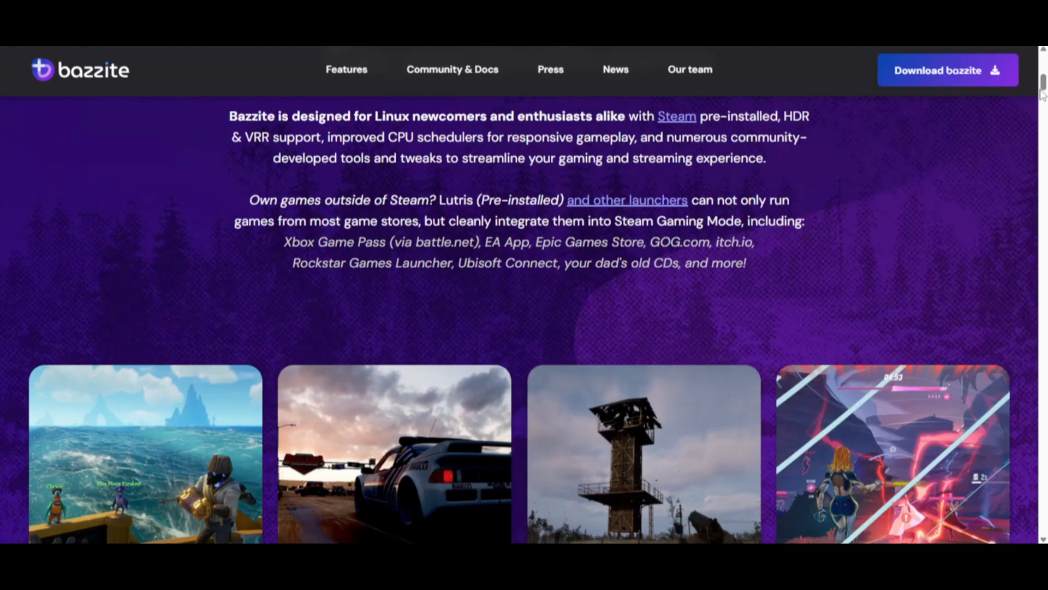
Scroll down through the supported launchers, Play your favorite games gallery and ProtonDB links
scroll("down", 3)
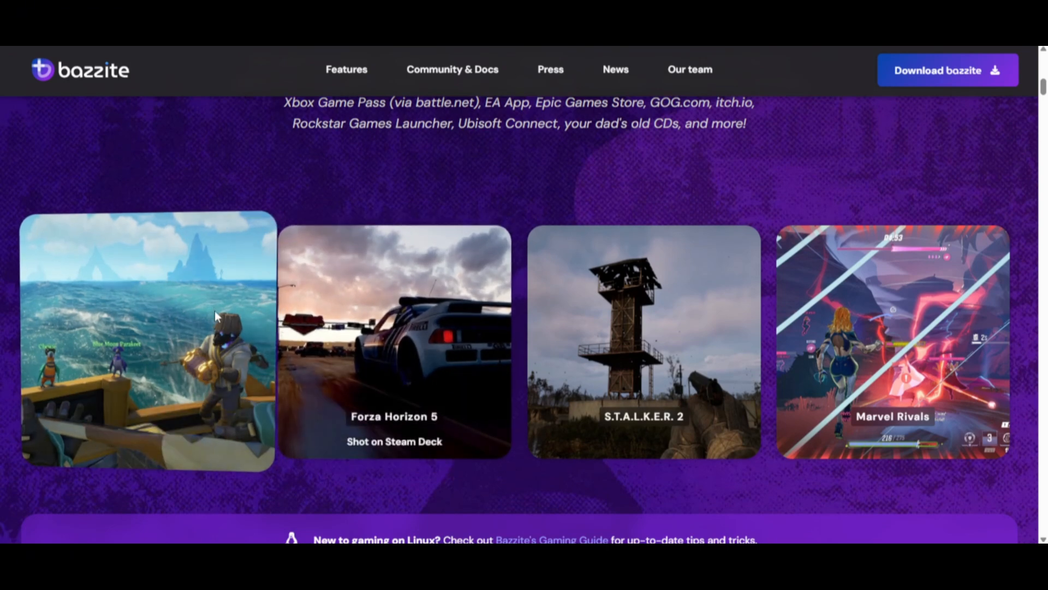
scroll("down", 3)
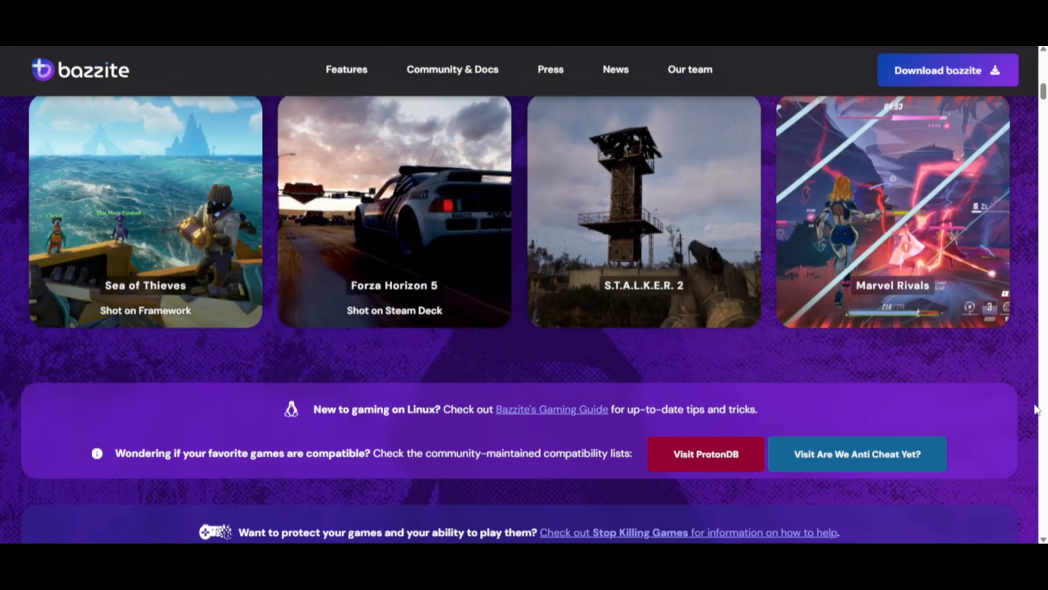
scroll("down", 3)
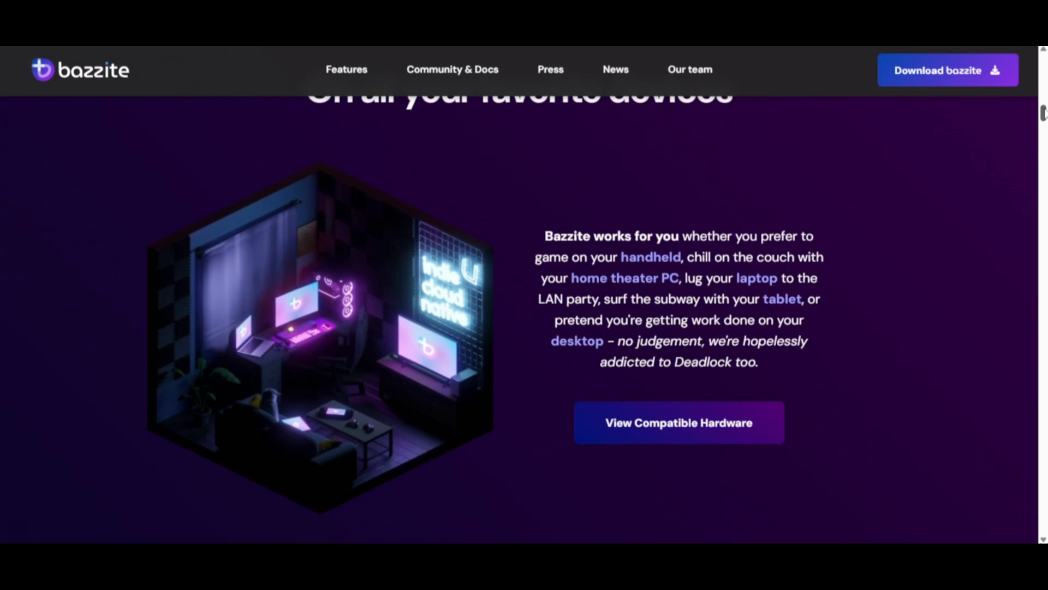
scroll("down", 3)
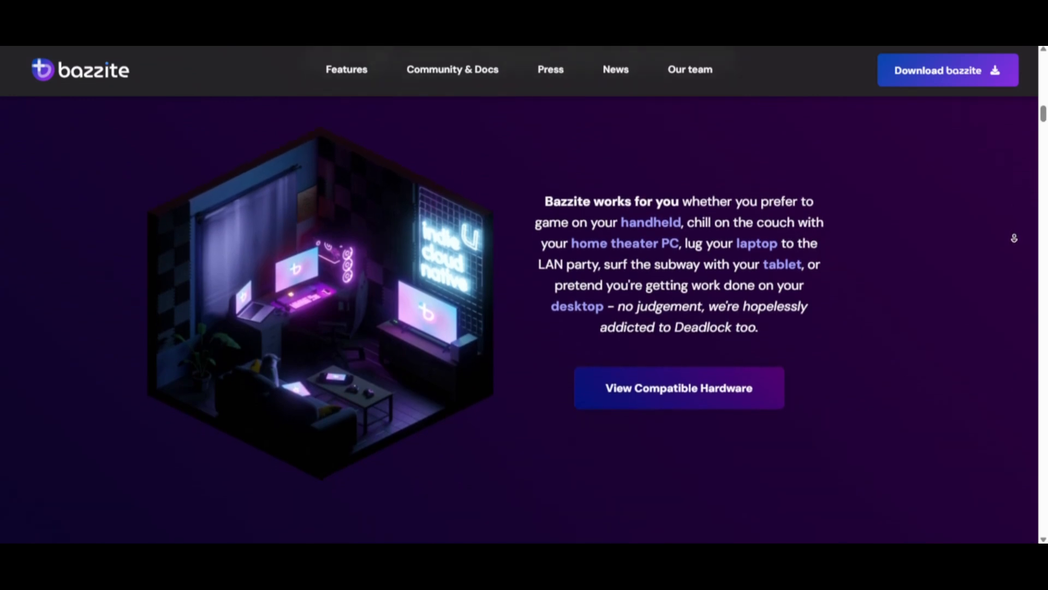
Continue down through the devices showcase and the shared MicroSD game library section
scroll("down", 3)
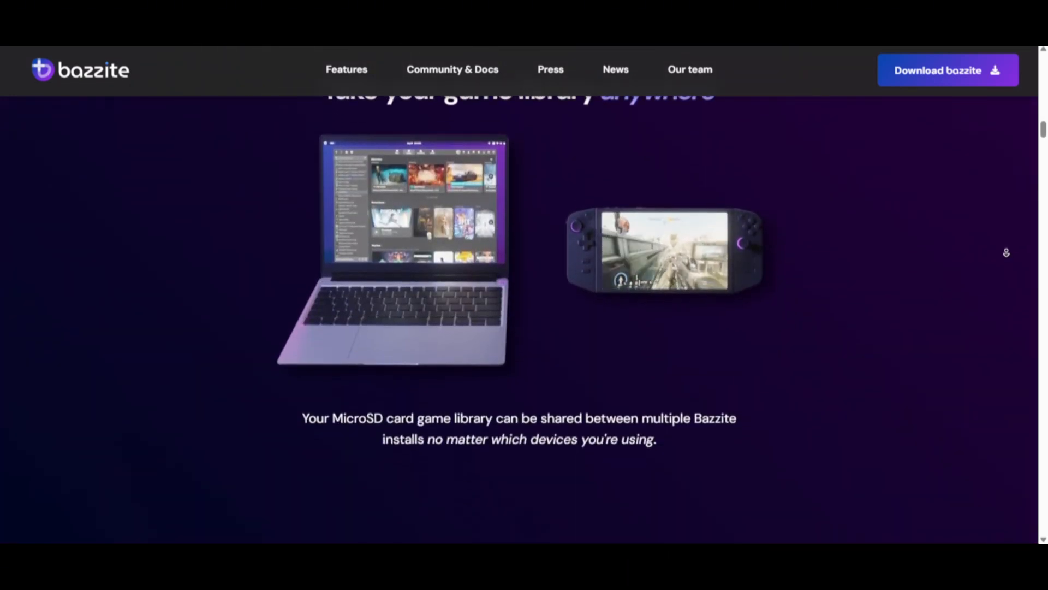
scroll("down", 3)
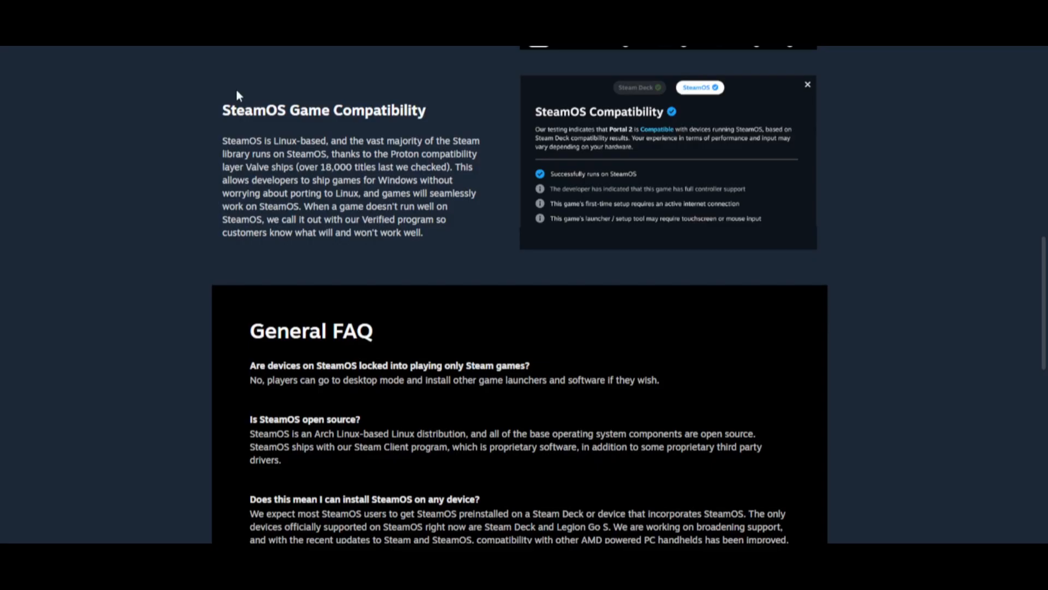
scroll("down", 3)
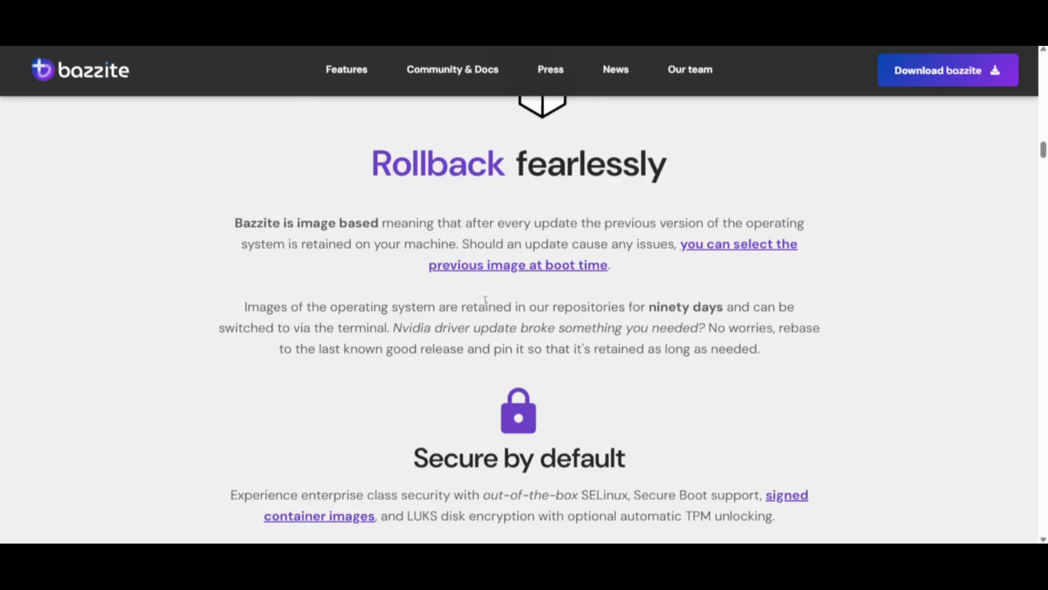
Scroll through Rollback fearlessly, Secure by default and hardware support, then back up to the headline
scroll("down", 3)
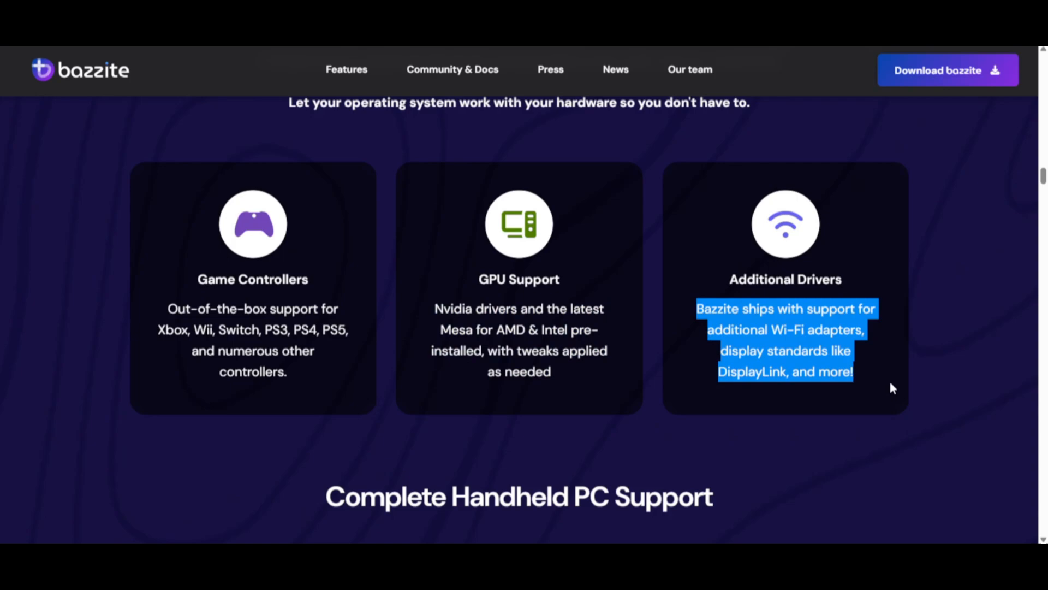
scroll("up", 3)
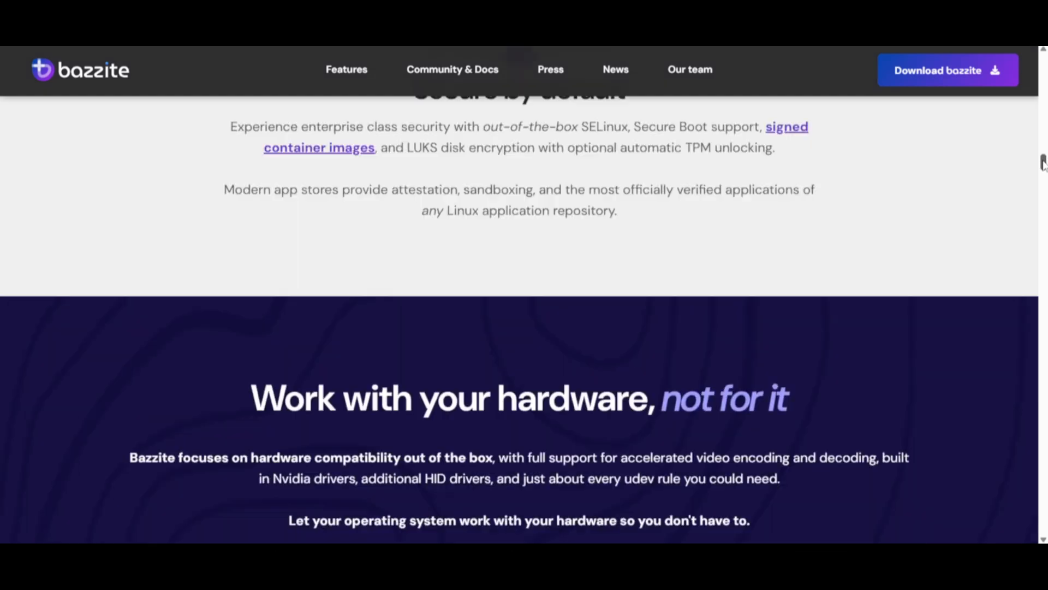
scroll("up", 3)
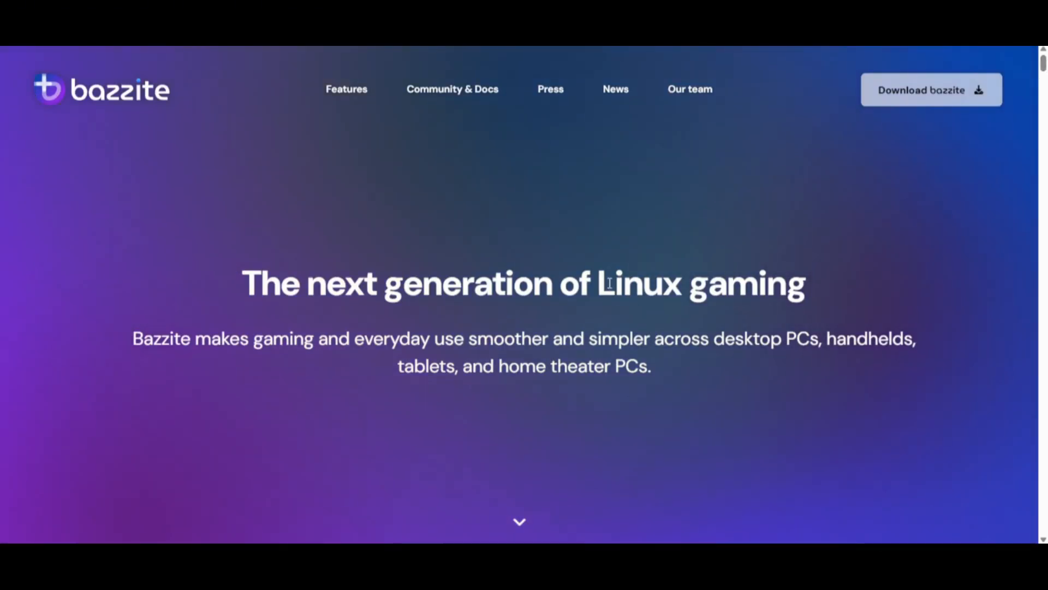
Scroll down from the headline to the Play your favorite games gallery with Sea of Thieves and Forza Horizon 5
scroll("down", 3)
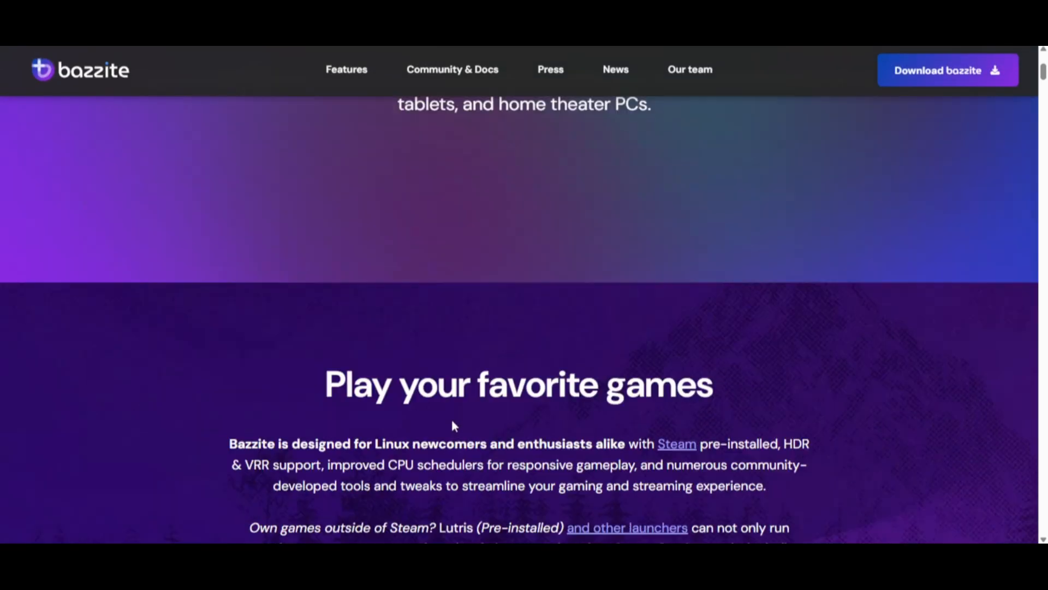
scroll("down", 3)
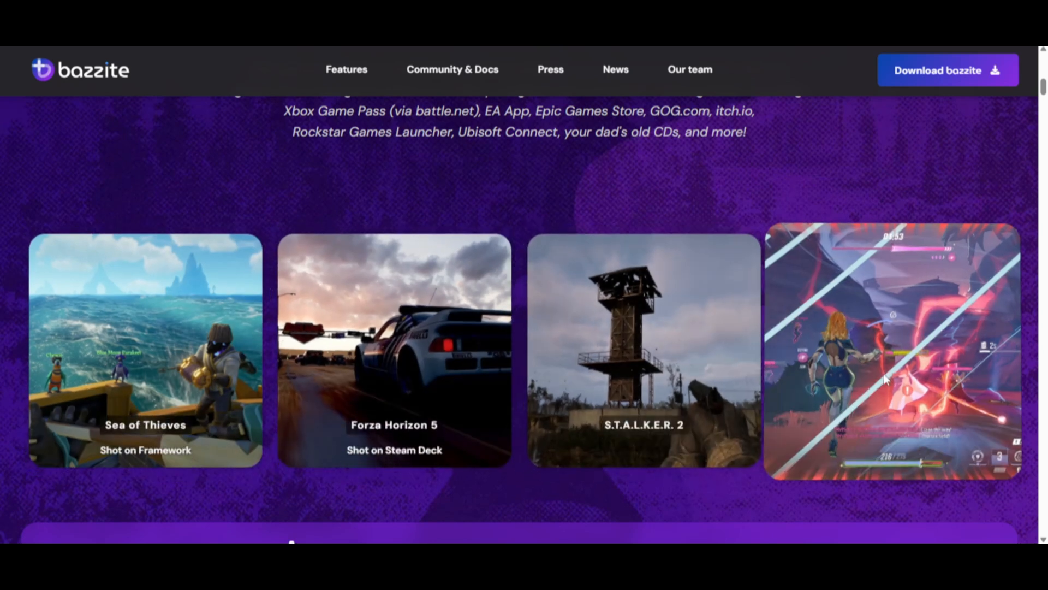
mouse_move(412, 313)
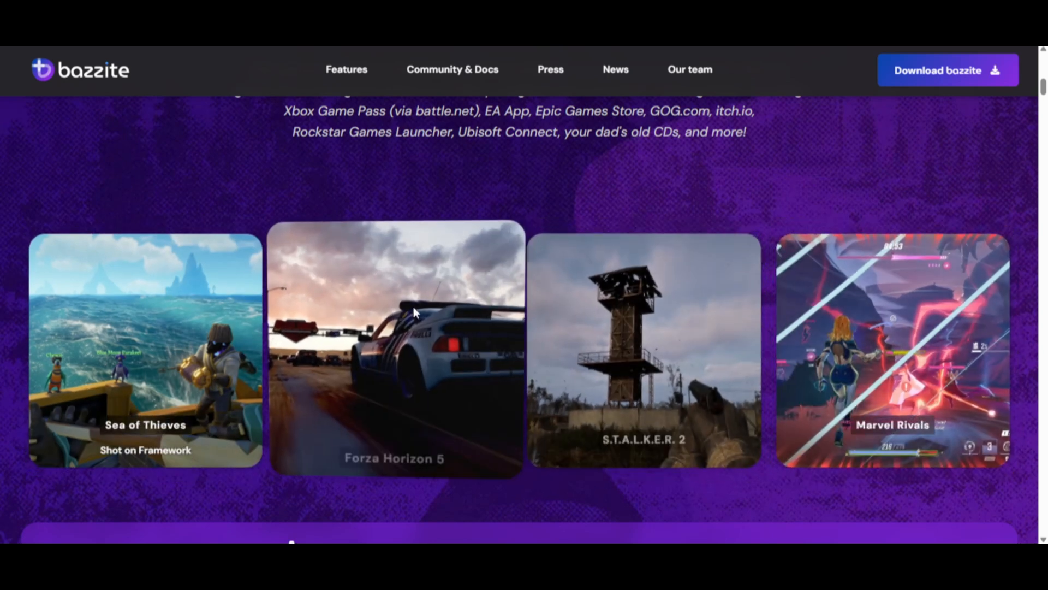